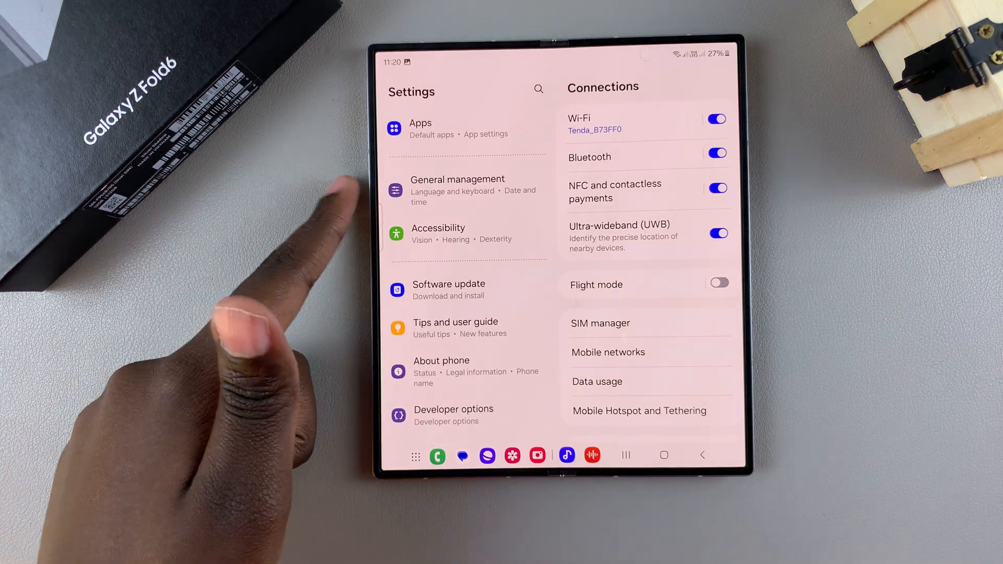
Select General management from the Settings list
{"action": "left_click", "coordinate": [457, 190]}
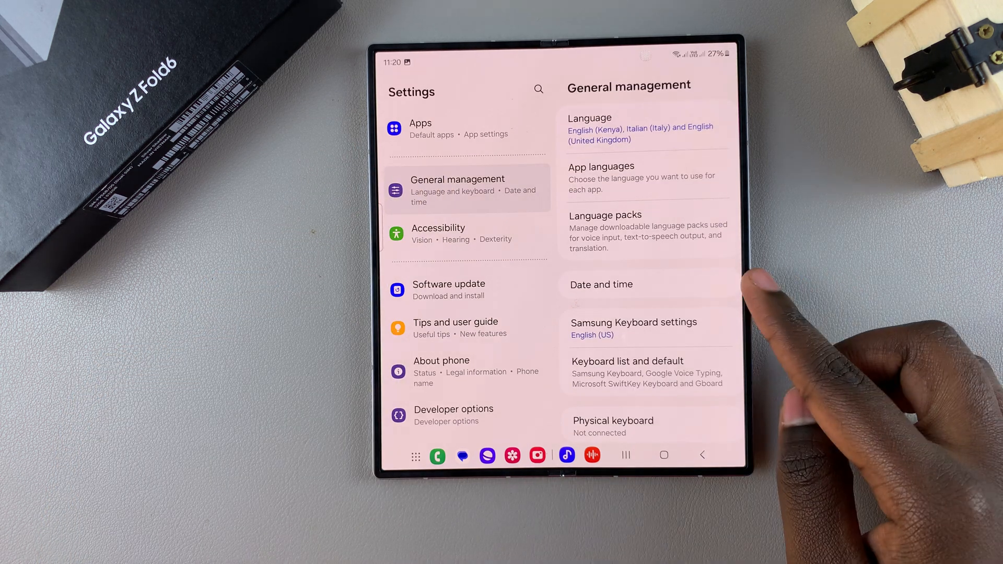
Go into Date and time under General management
{"action": "left_click", "coordinate": [600, 284]}
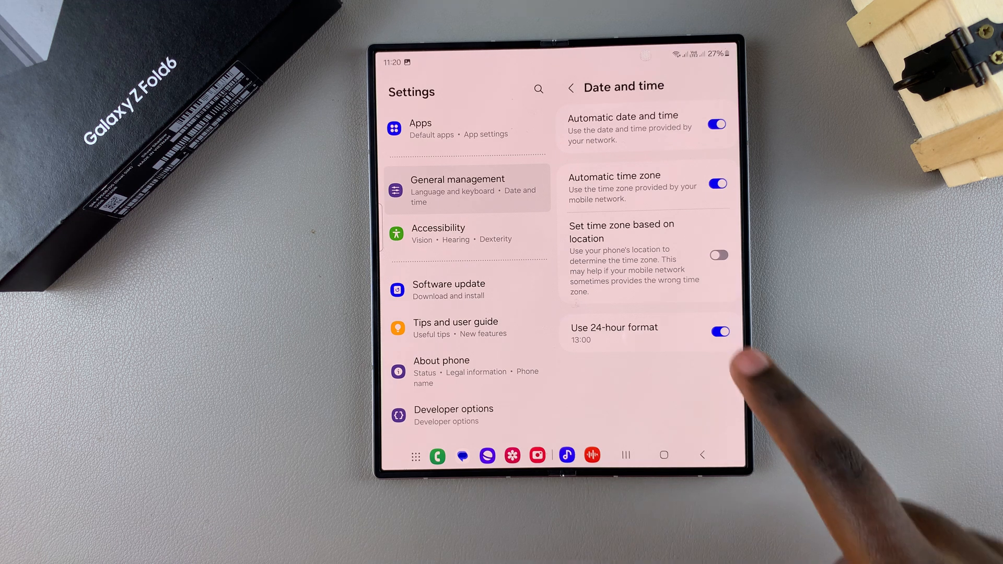
Switch off Use 24-hour format so the clock reads 1:00 pm
{"action": "left_click", "coordinate": [719, 331]}
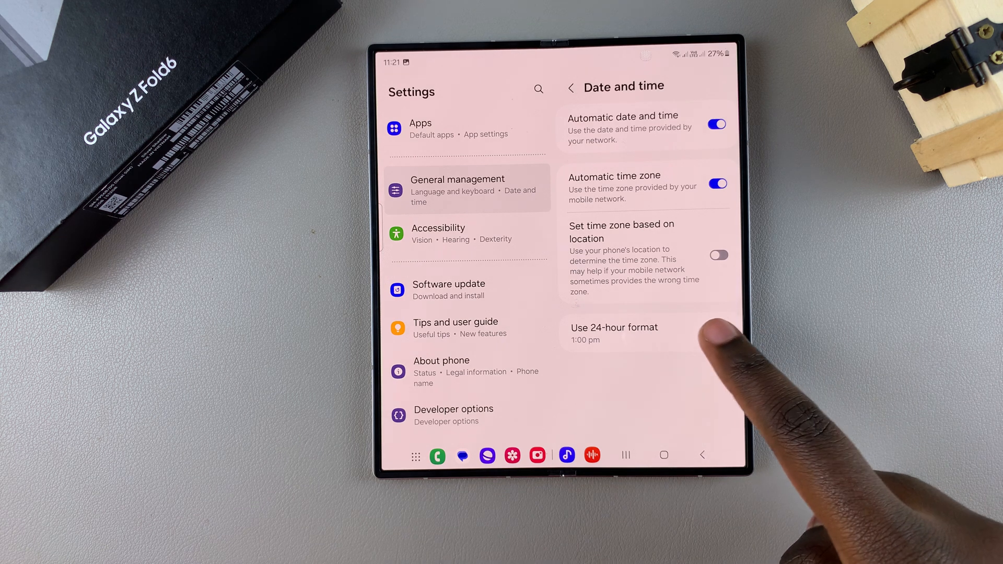
Toggle Use 24-hour format on, off, and on again, ending at 13:00
{"action": "left_click", "coordinate": [717, 331]}
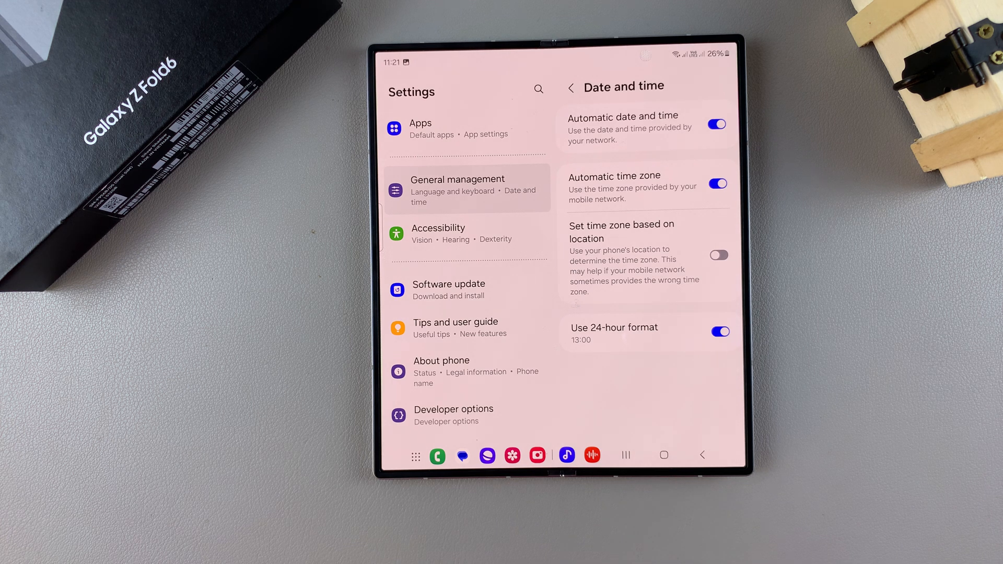
{"action": "left_click", "coordinate": [718, 331]}
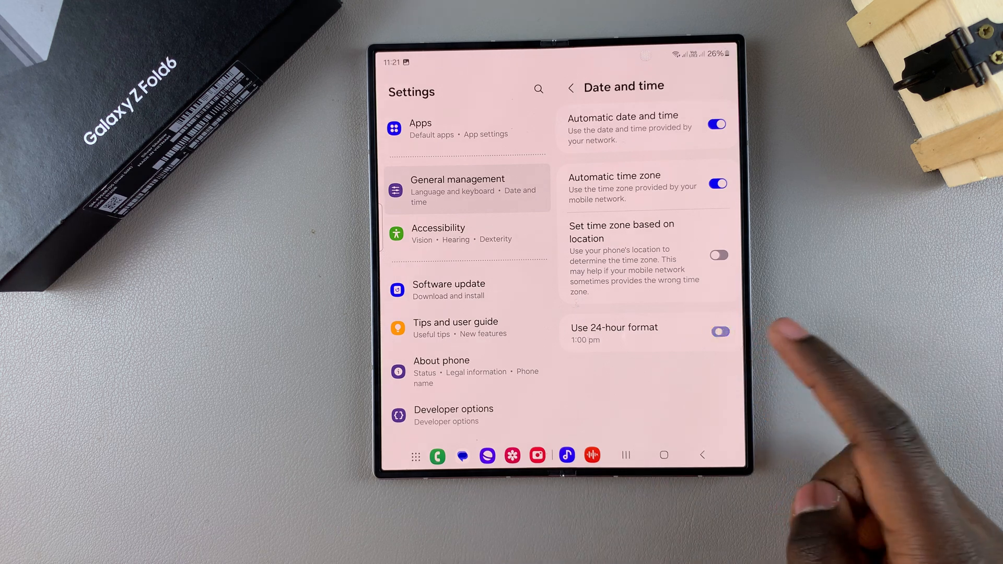
{"action": "left_click", "coordinate": [719, 331]}
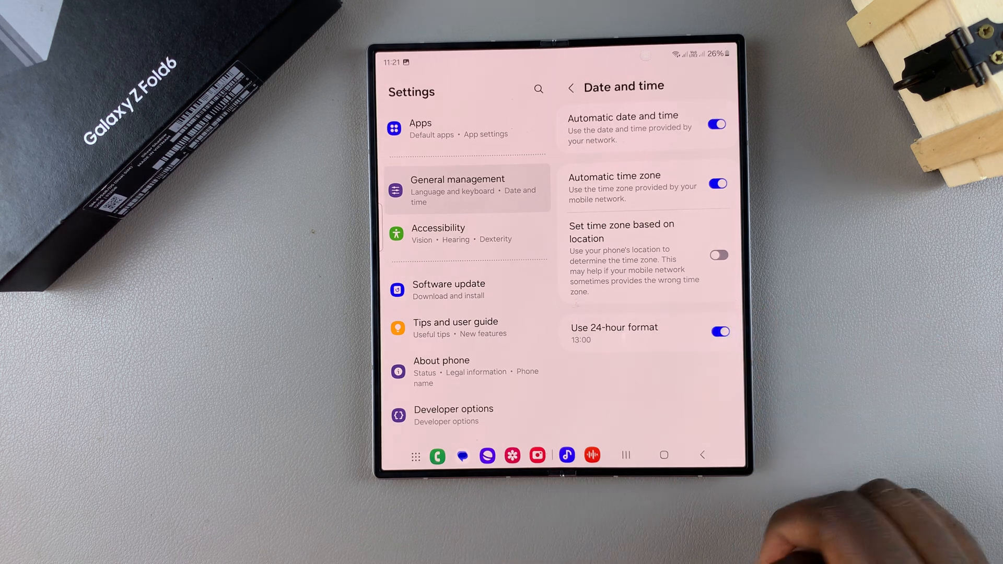